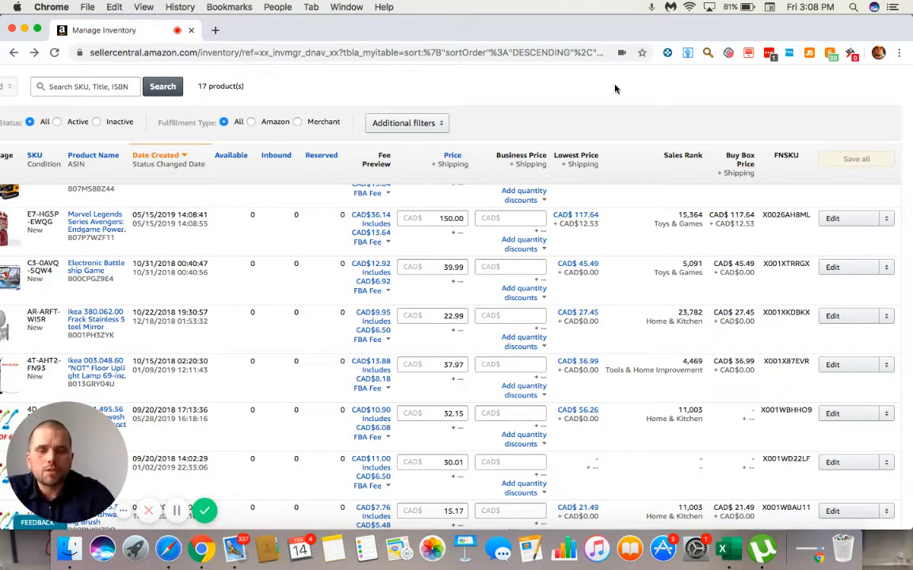
mouse_move(625, 212)
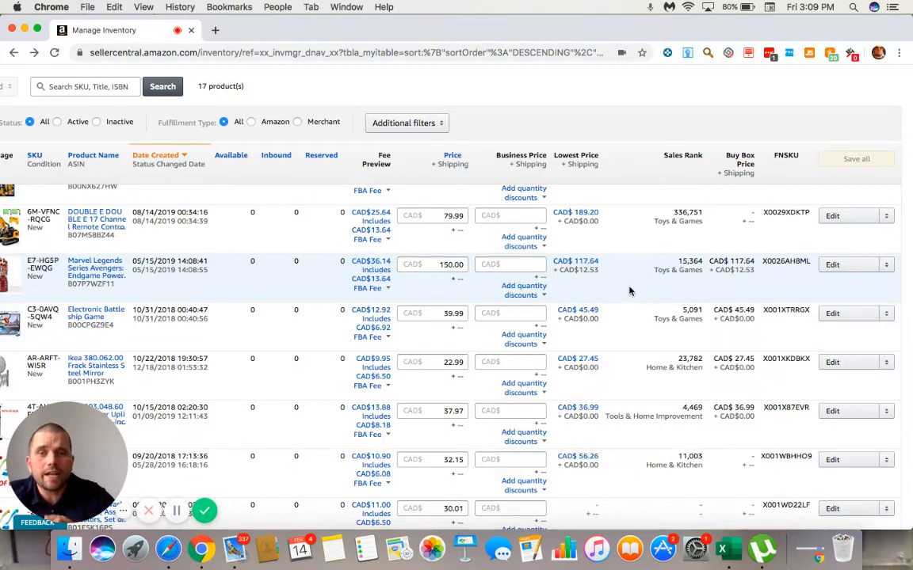
mouse_move(809, 277)
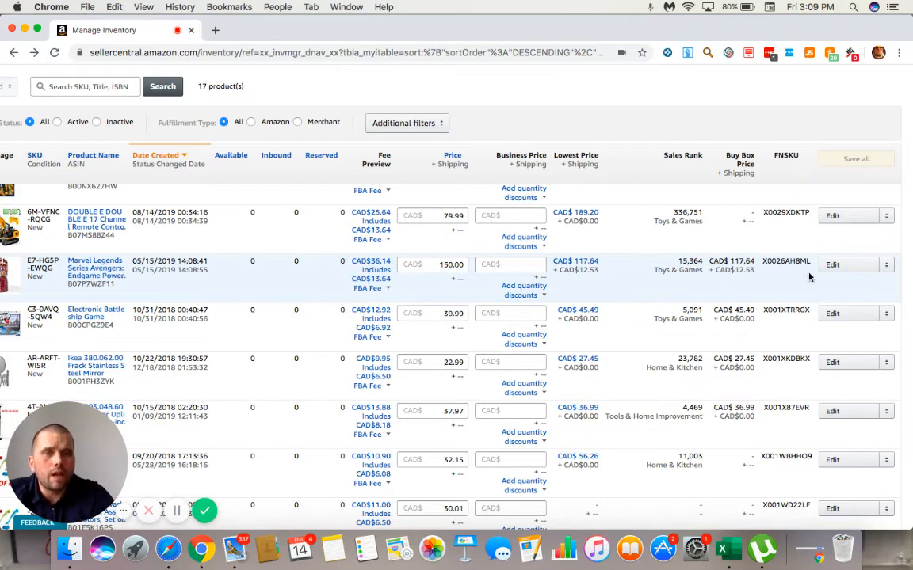
mouse_move(96, 313)
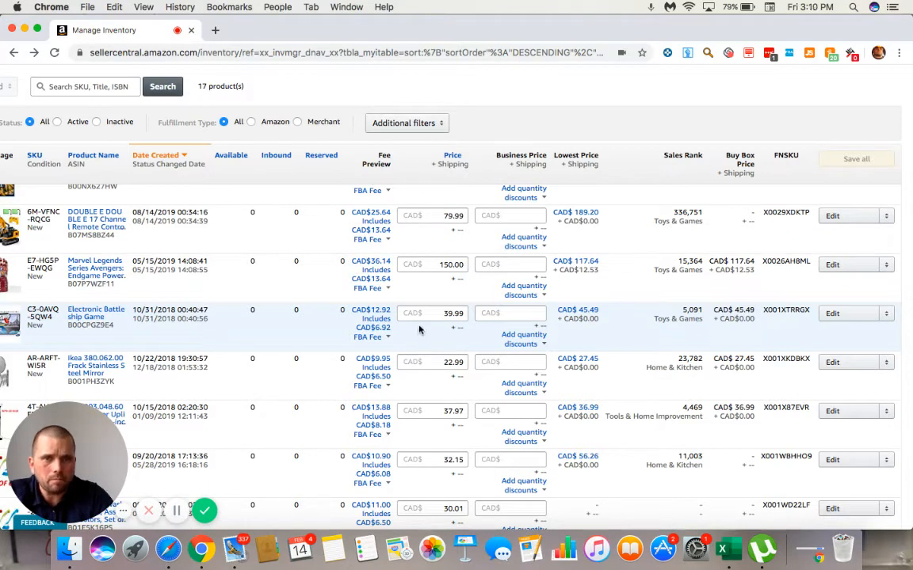
mouse_move(452, 341)
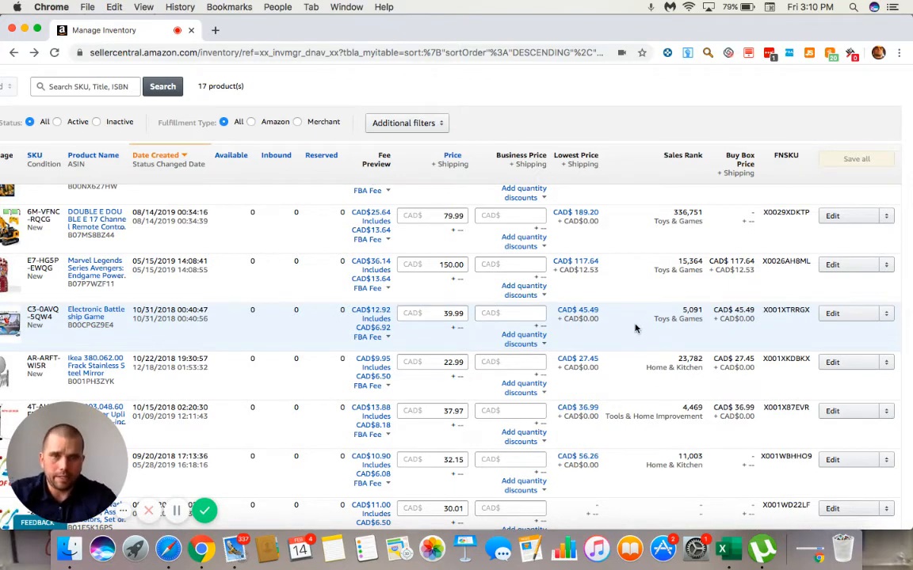
mouse_move(753, 316)
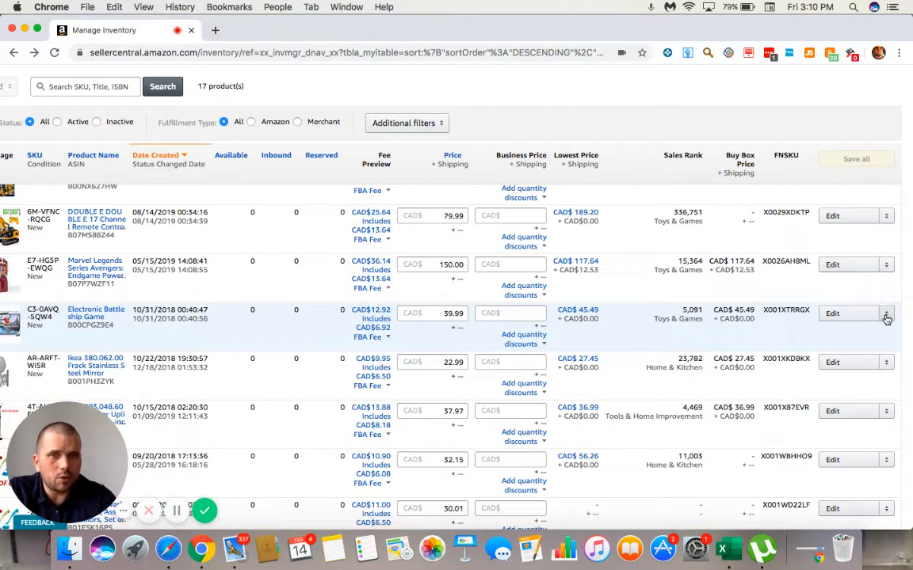
Step: Choose Create fulfillment order from the Electronic Battleship Game row's Edit dropdown
left_click(886, 313)
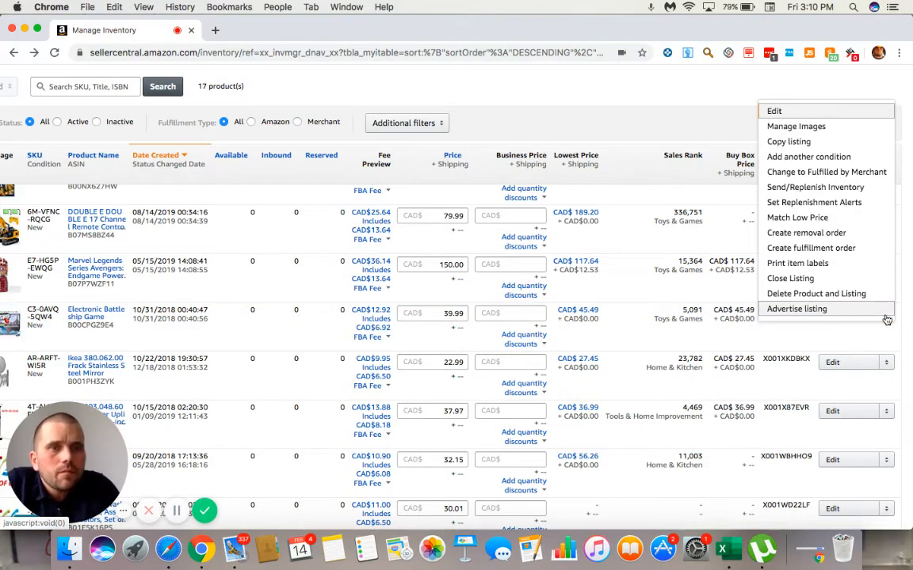
mouse_move(806, 233)
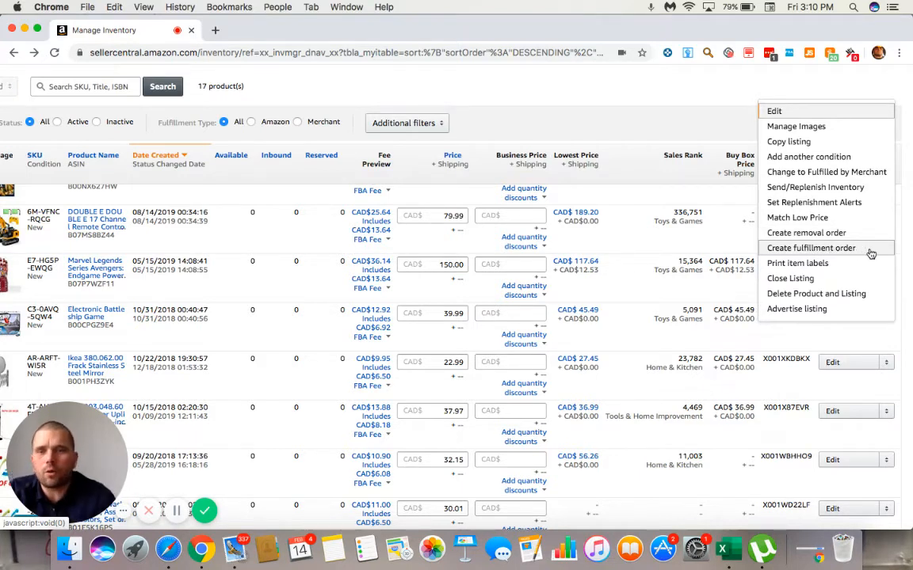
left_click(810, 248)
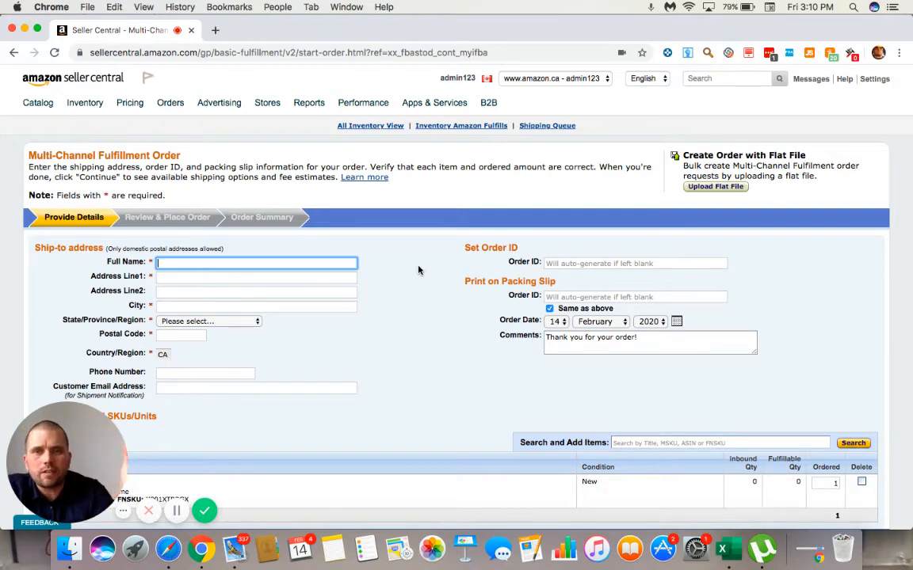
mouse_move(521, 364)
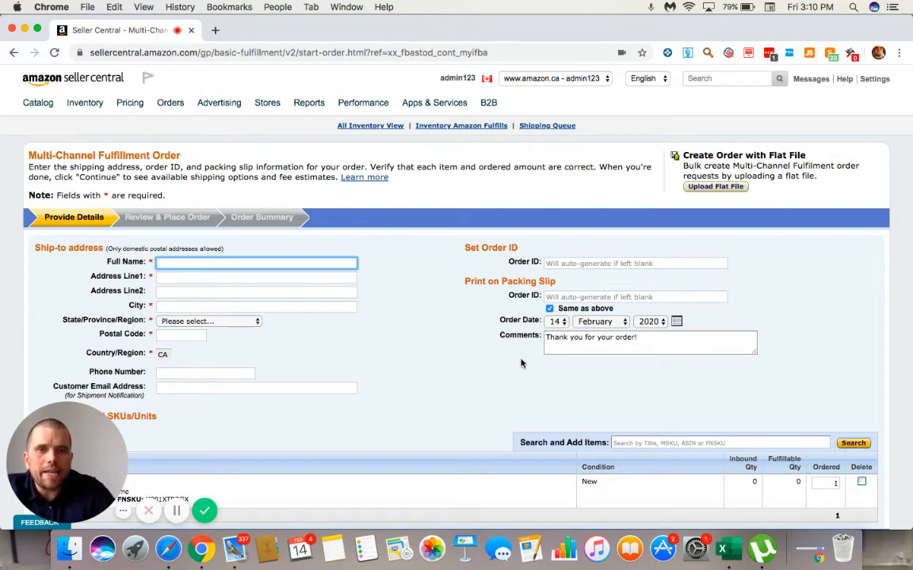
scroll("down", 3)
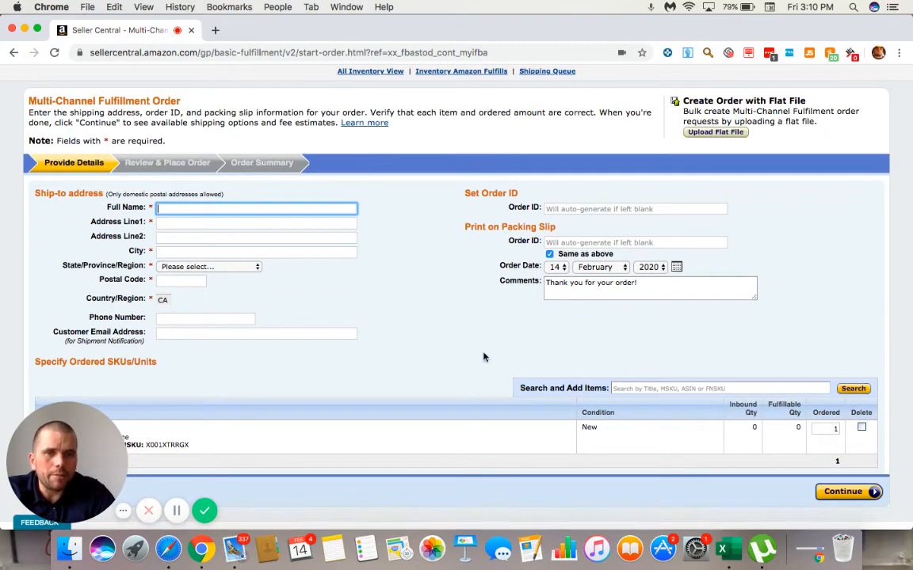
scroll("down", 3)
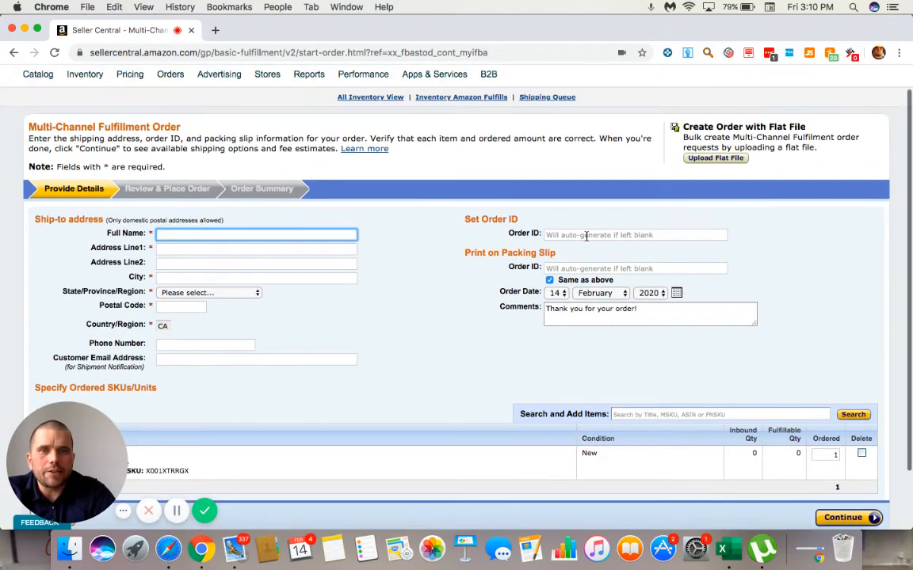
scroll("down", 3)
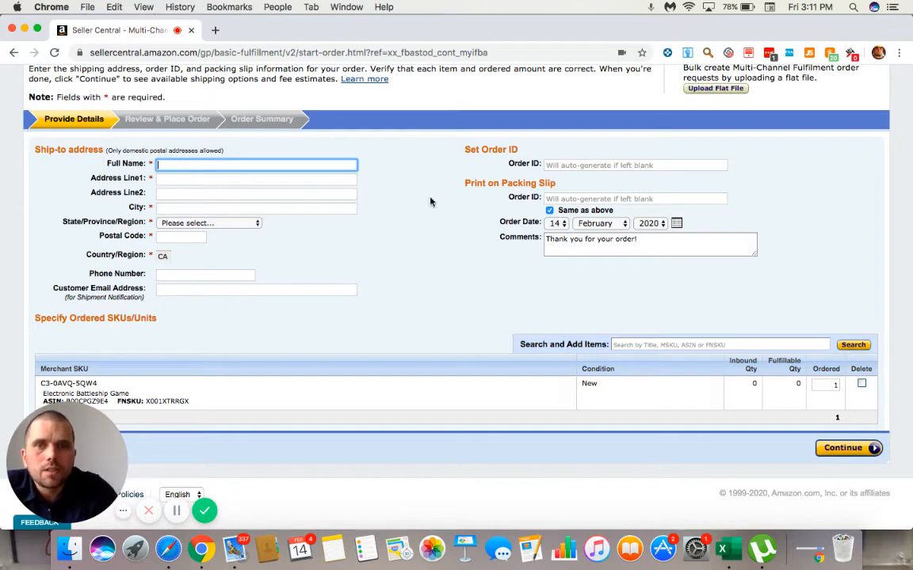
mouse_move(430, 267)
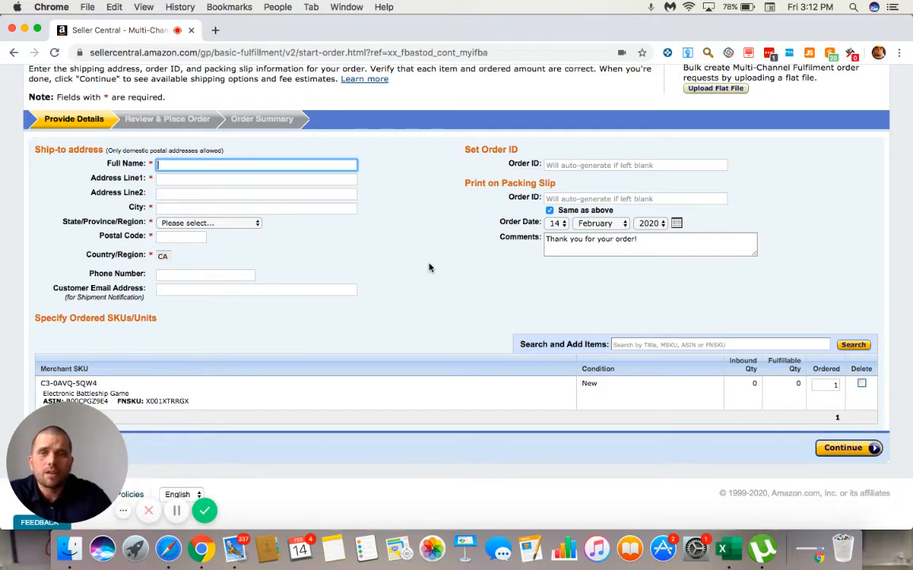
mouse_move(402, 218)
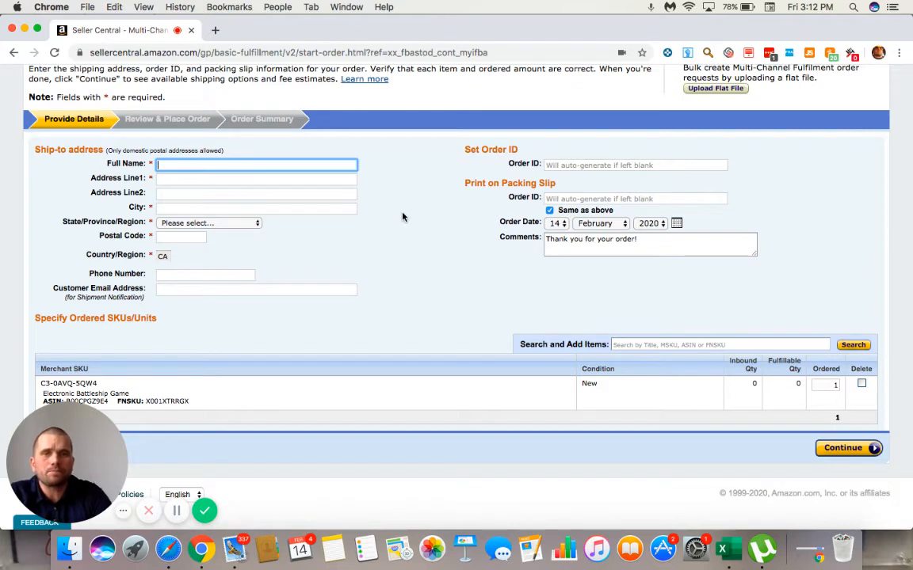
mouse_move(840, 210)
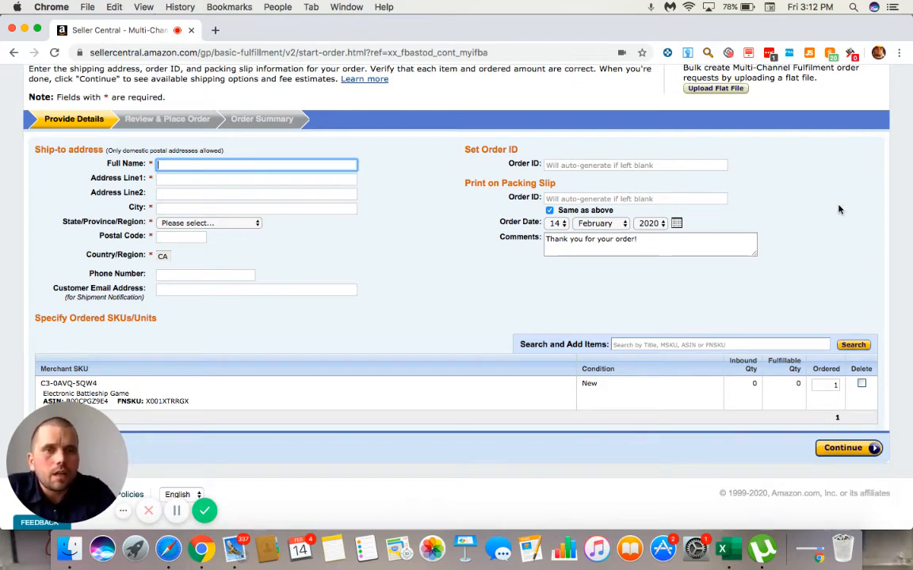
mouse_move(834, 199)
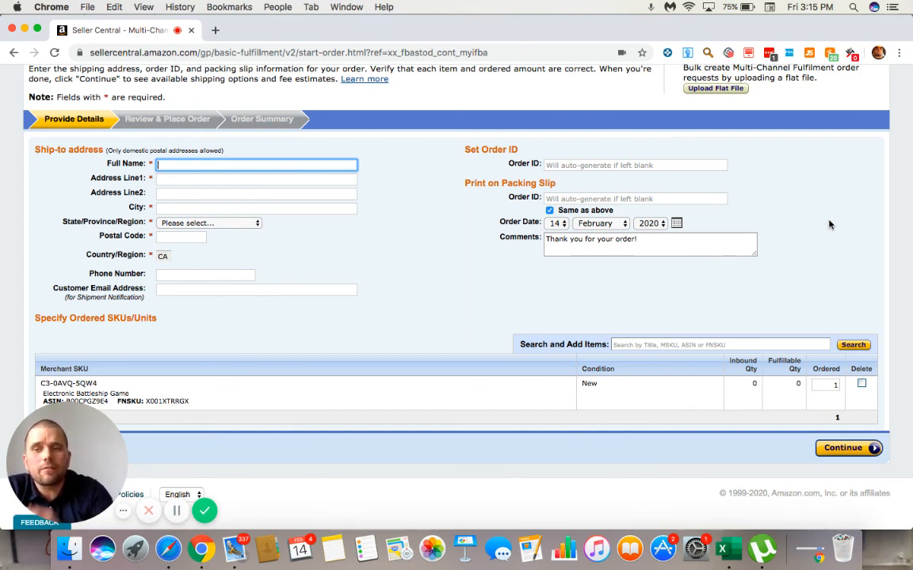
mouse_move(819, 222)
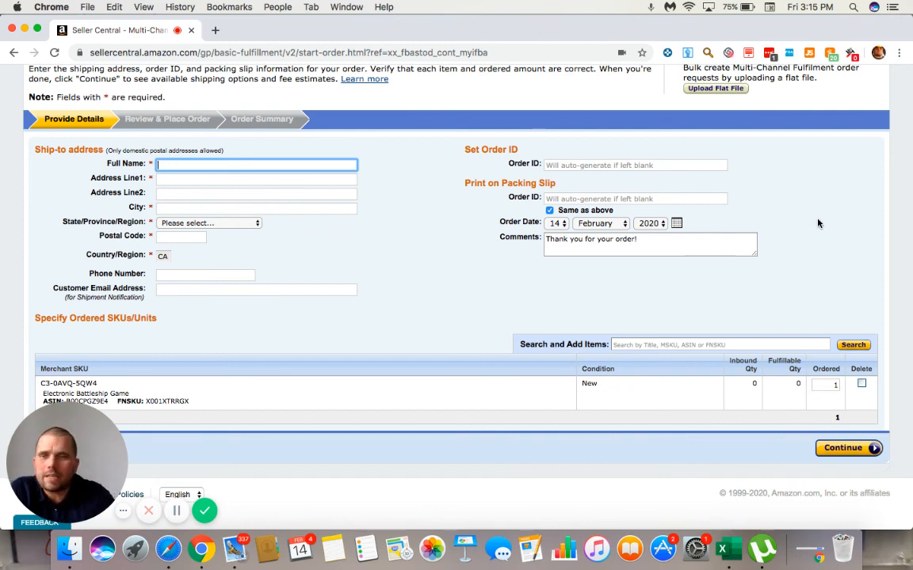
mouse_move(257, 428)
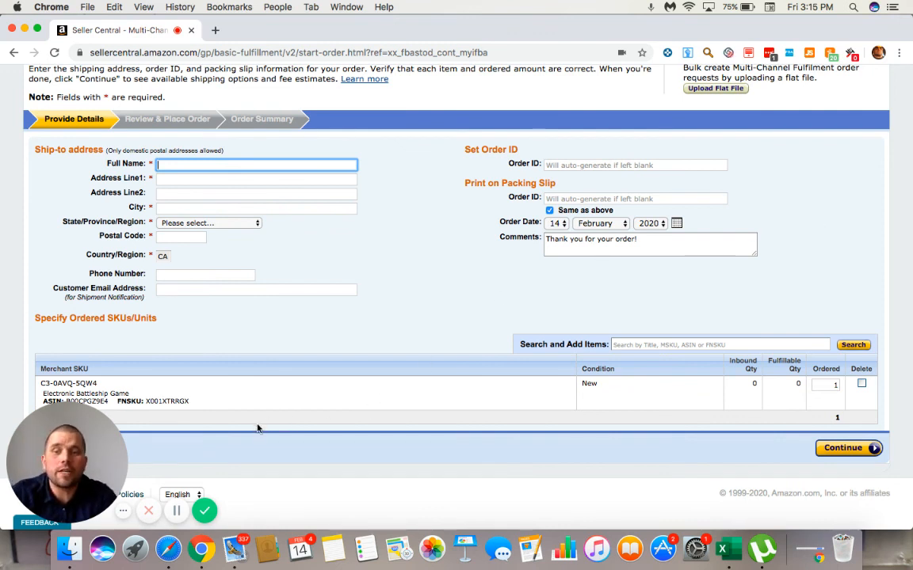